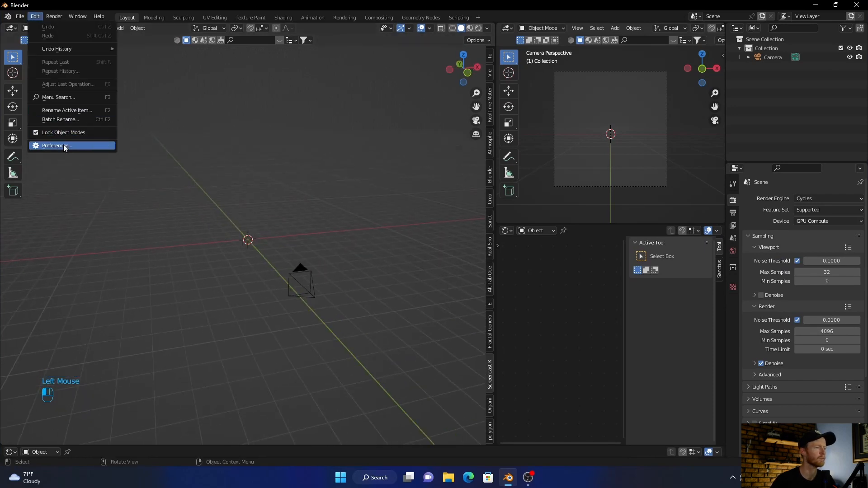
# - Enable the 'Add Curve: IvyGen' add-on in Preferences and save the preferences
pyautogui.click(54, 145)
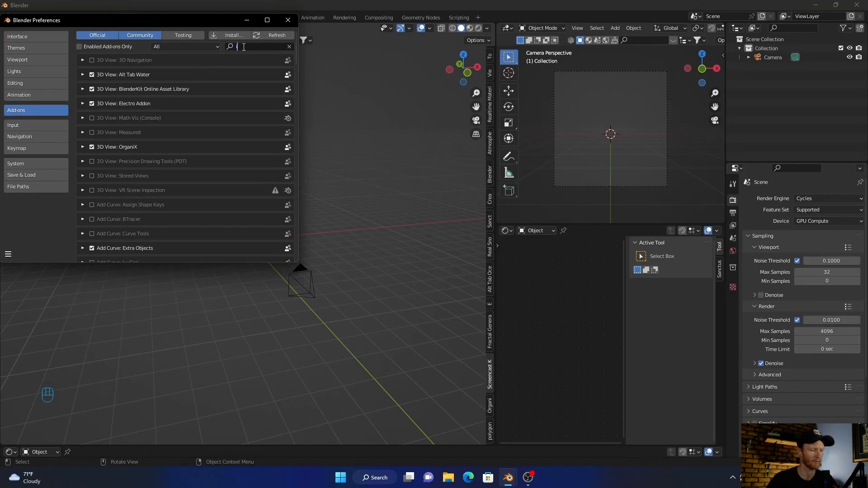
pyautogui.write('ivy')
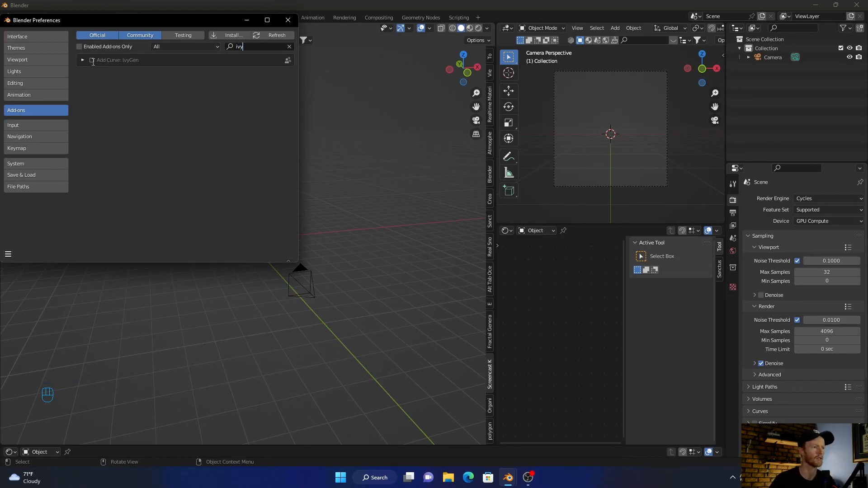
pyautogui.click(91, 59)
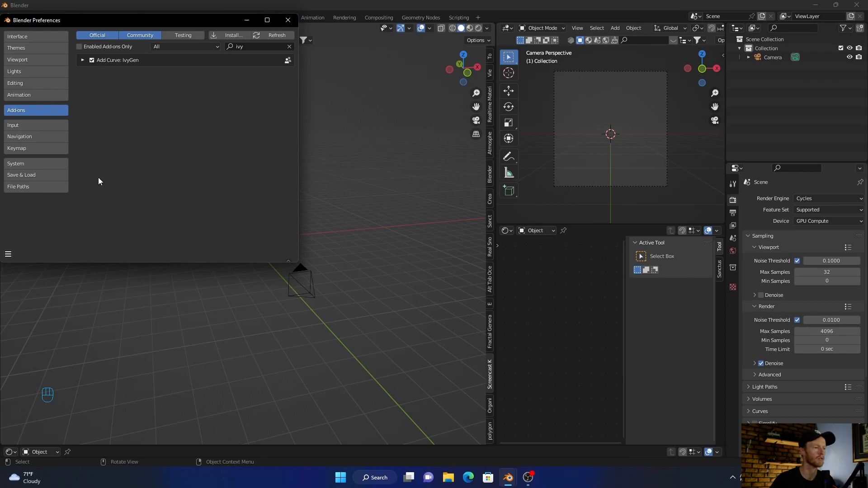
pyautogui.click(8, 254)
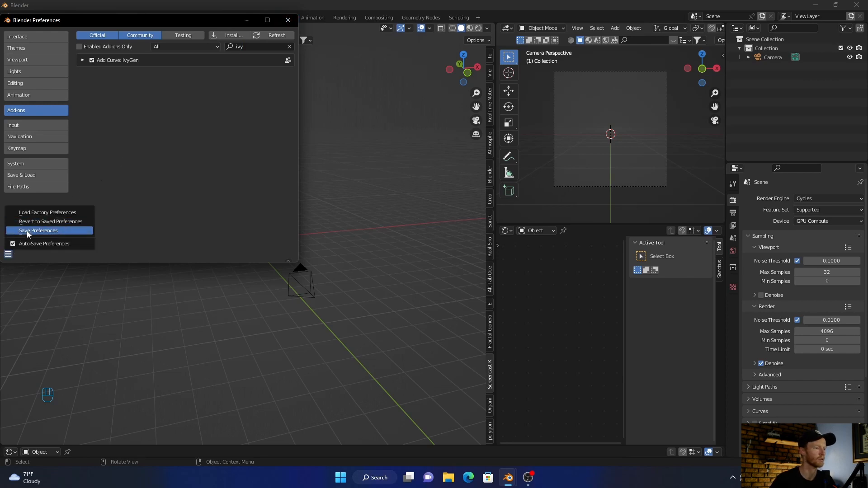
pyautogui.click(37, 231)
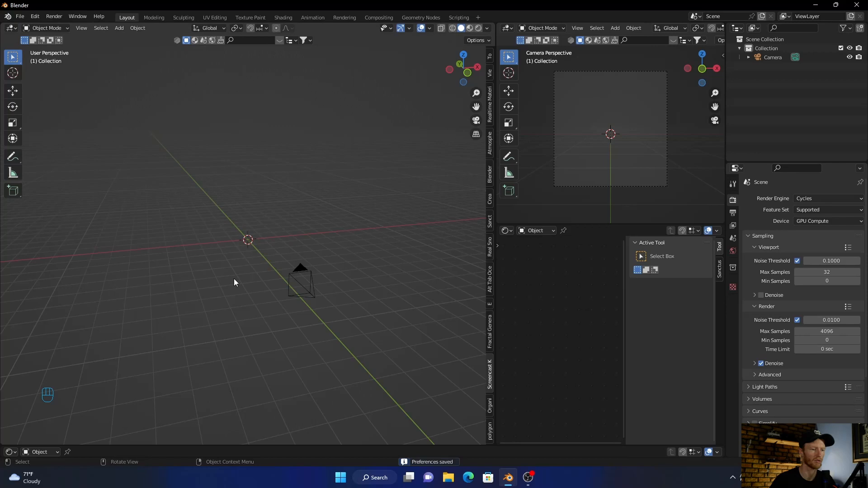
# - Add a UV Sphere at the origin and scale it up
pyautogui.moveTo(234, 282); pyautogui.dragTo(193, 320)
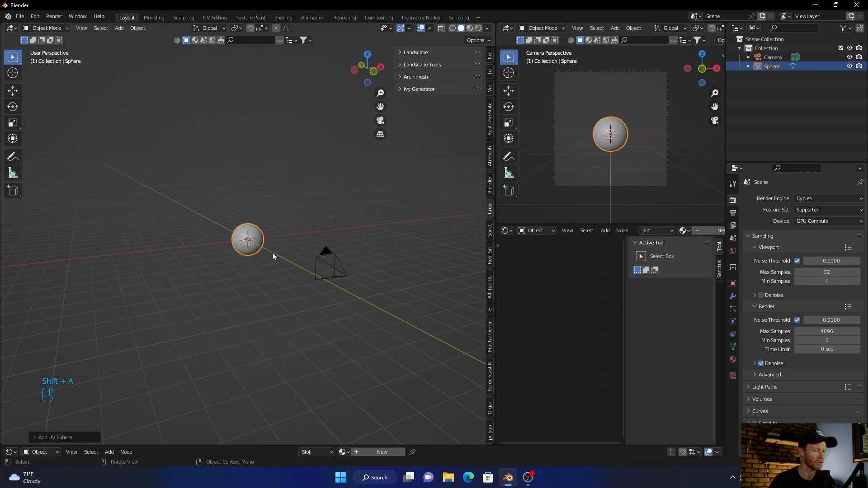
pyautogui.press('s')
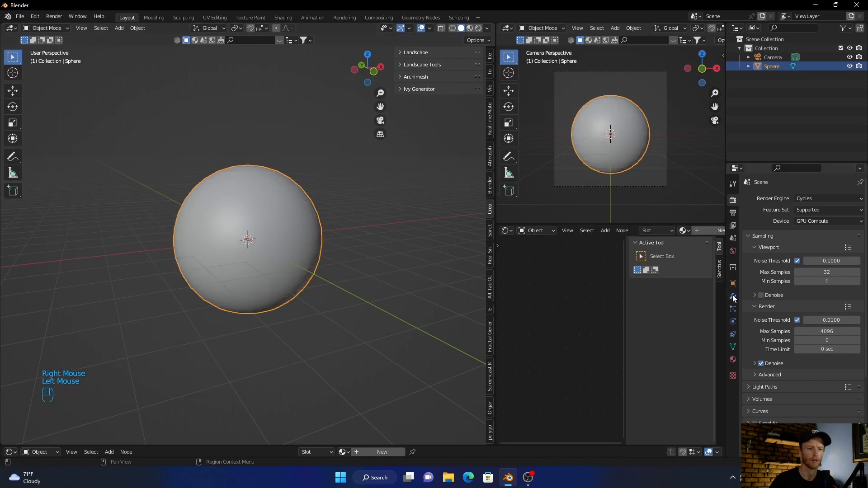
# - Add a Subdivision Surface modifier to the sphere with Levels Viewport 3
pyautogui.click(764, 198)
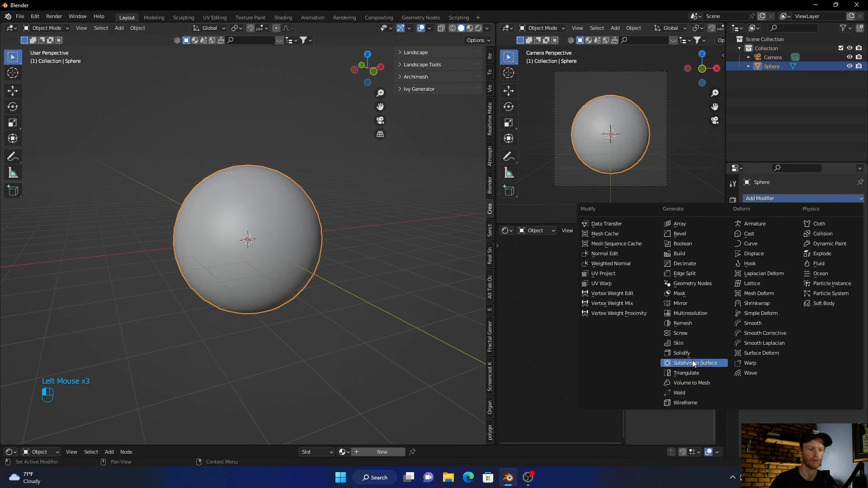
pyautogui.click(695, 362)
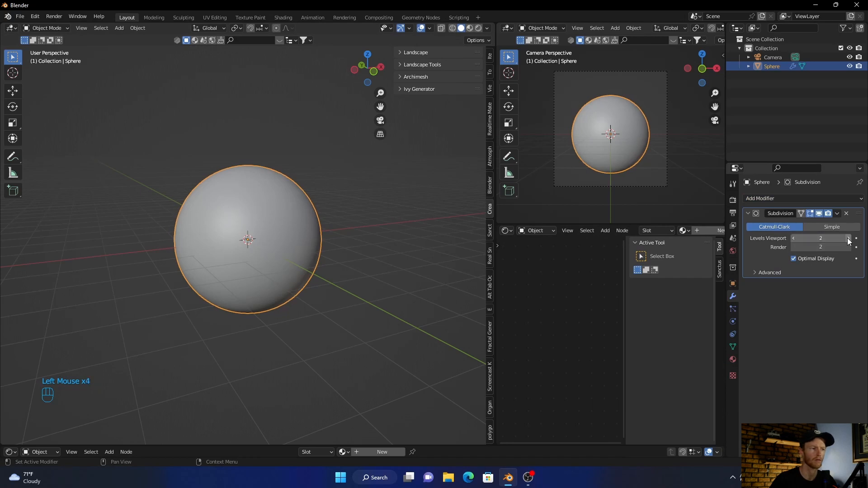
pyautogui.click(854, 238)
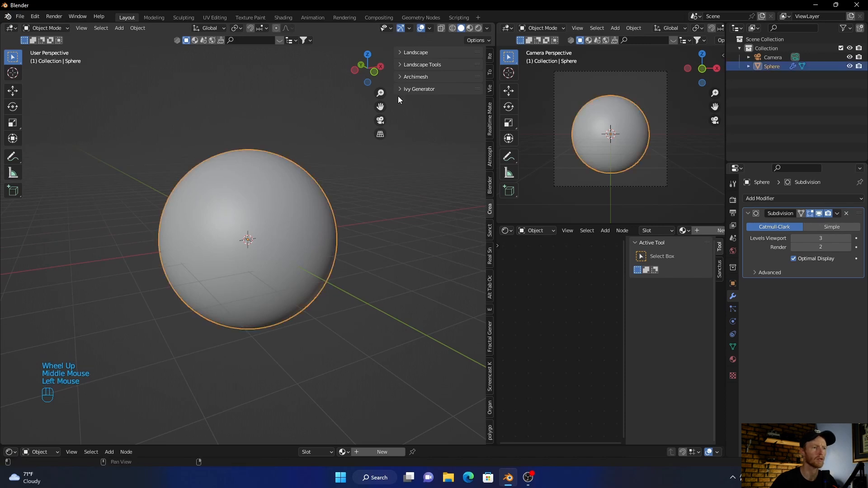
# - Expand the Ivy Generator panel and generate two ivy curves
pyautogui.click(419, 88)
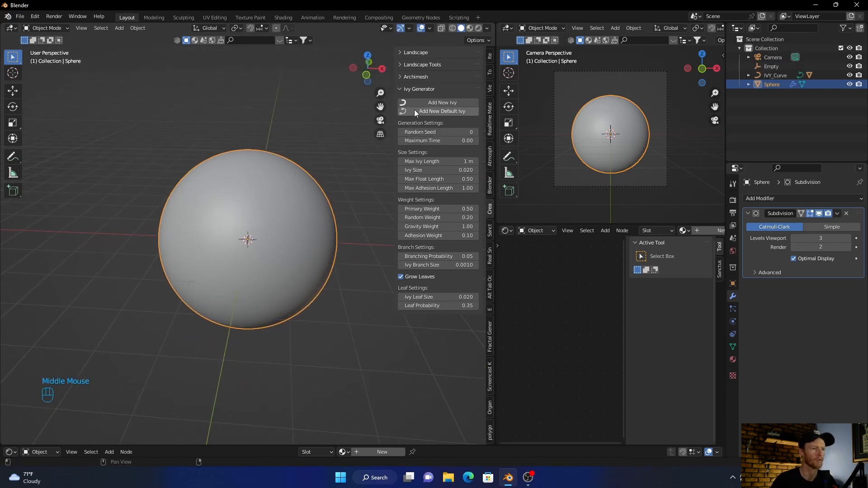
pyautogui.click(442, 103)
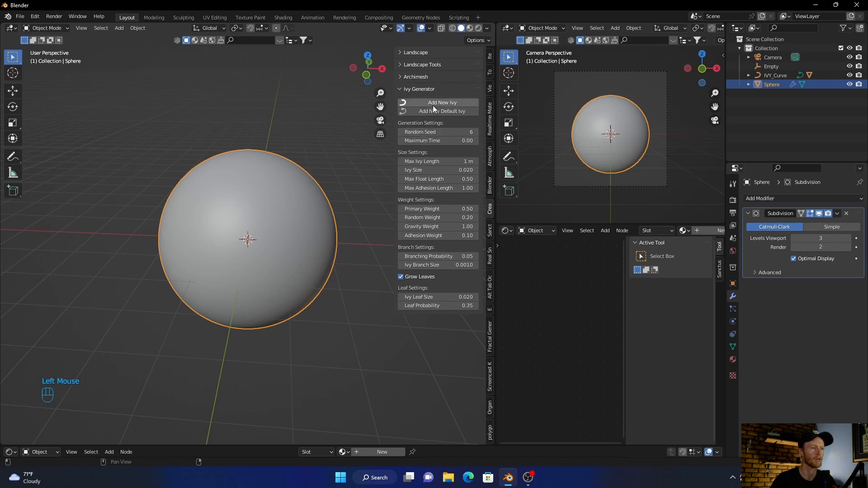
pyautogui.click(442, 103)
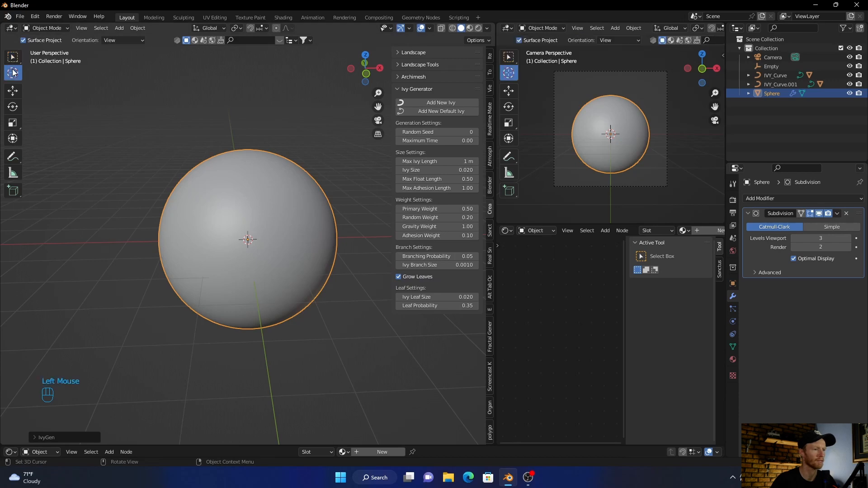
# - Grow new leafy ivy from the top of the sphere and regenerate it
pyautogui.click(439, 103)
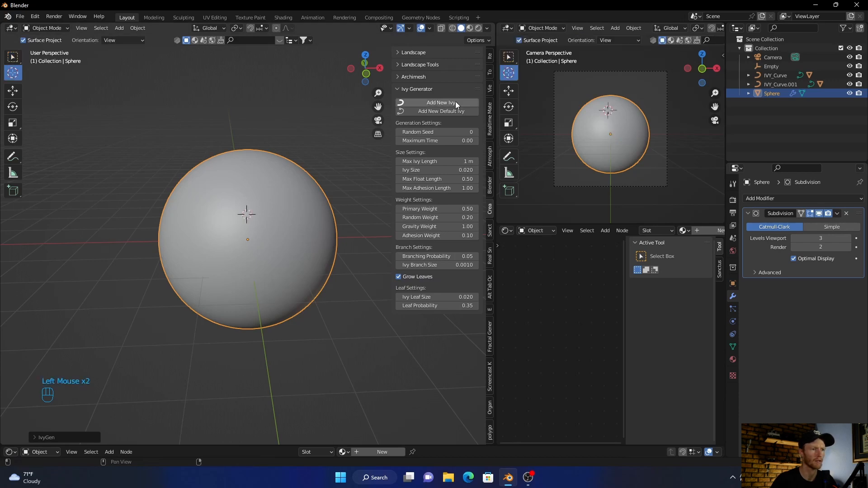
pyautogui.click(439, 103)
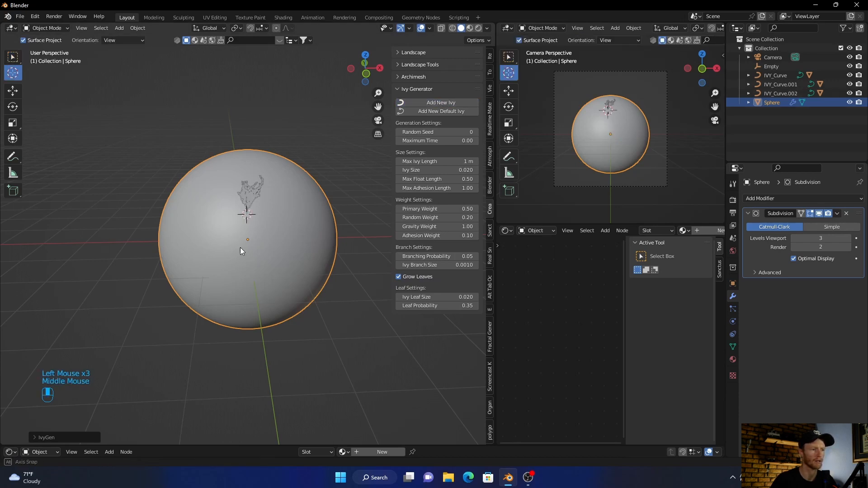
pyautogui.moveTo(241, 251); pyautogui.dragTo(242, 264)
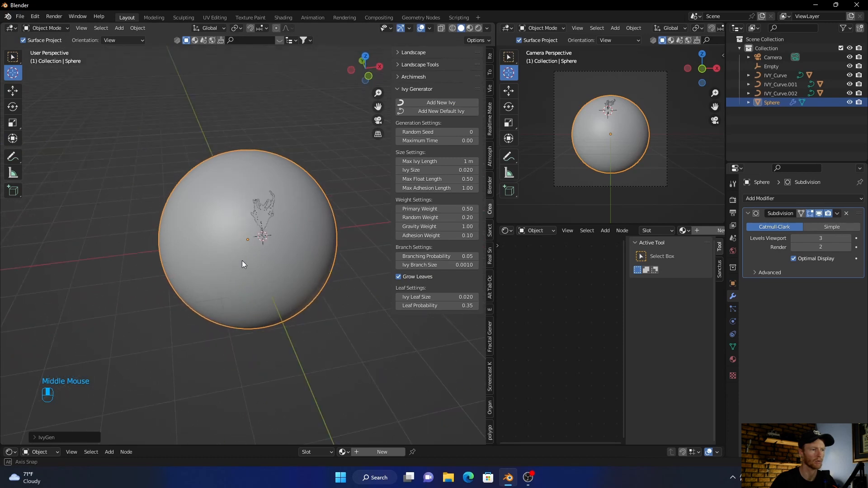
pyautogui.scroll(3)
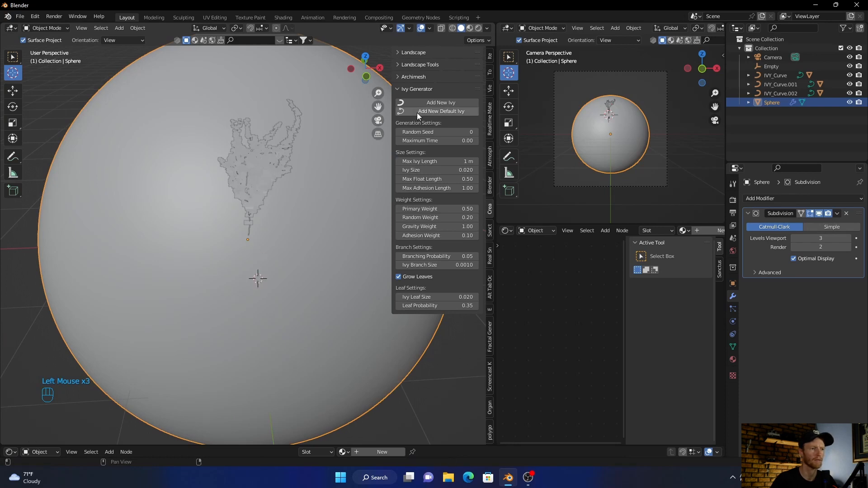
pyautogui.click(440, 102)
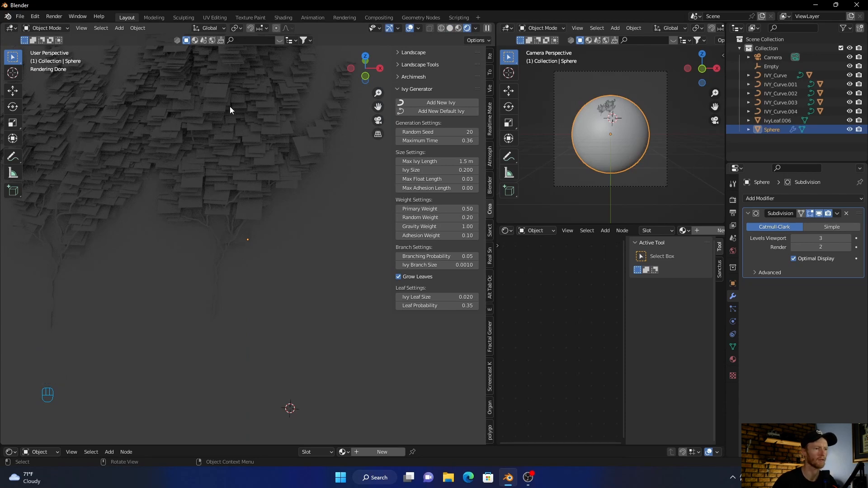
pyautogui.moveTo(208, 122)
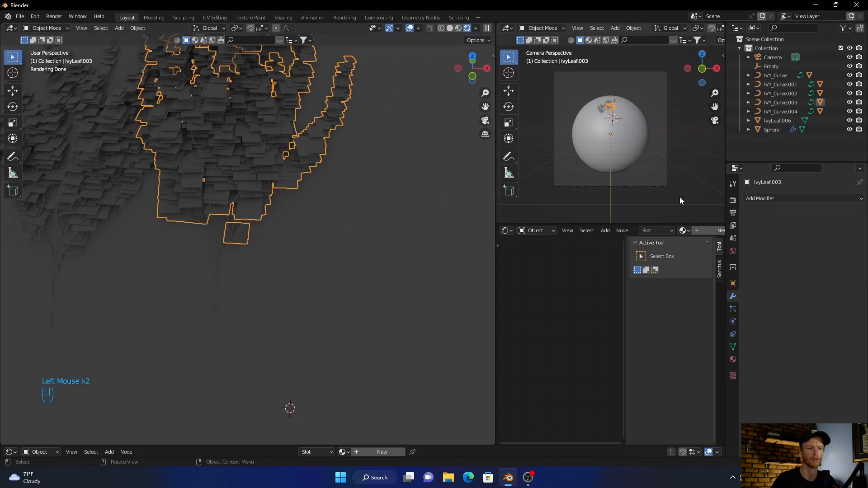
# - Select the sphere in Material Properties and switch to the Shading workspace
pyautogui.click(732, 359)
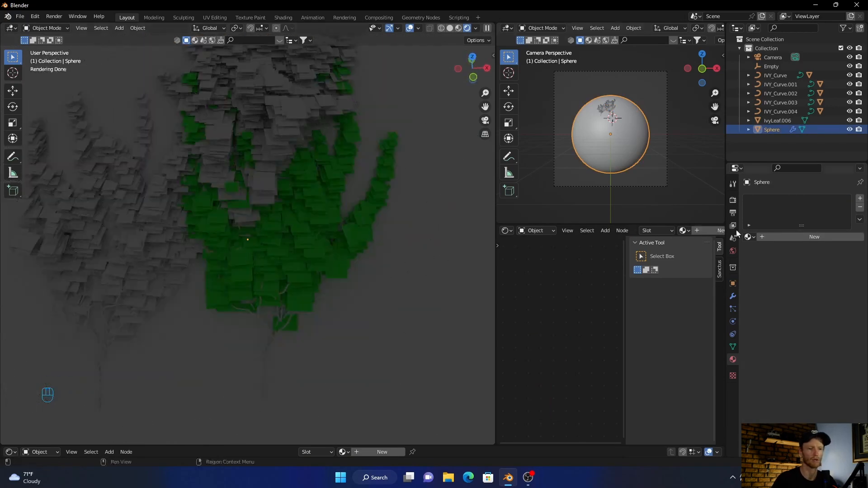
pyautogui.click(283, 17)
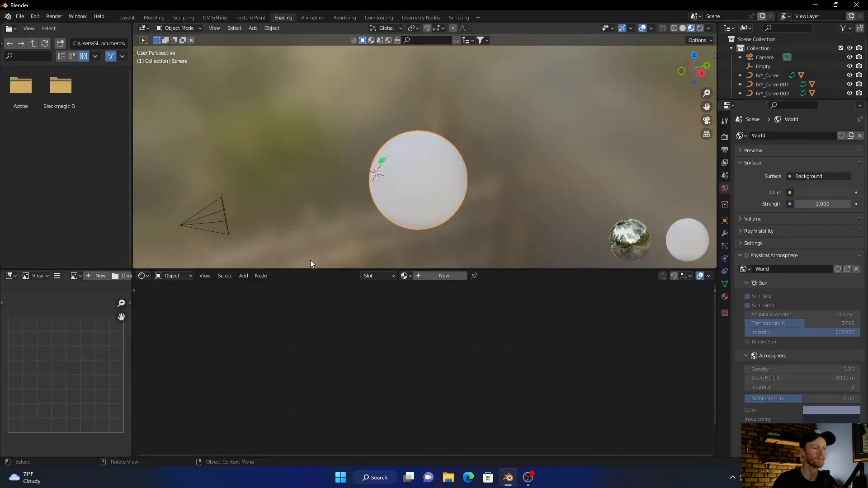
# - Create Material.001 with a Principled BSDF for the sphere
pyautogui.click(443, 276)
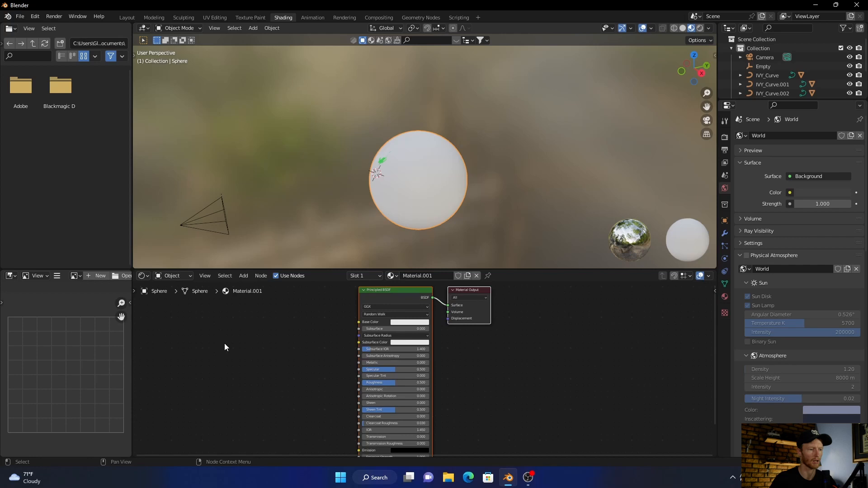
pyautogui.moveTo(244, 343)
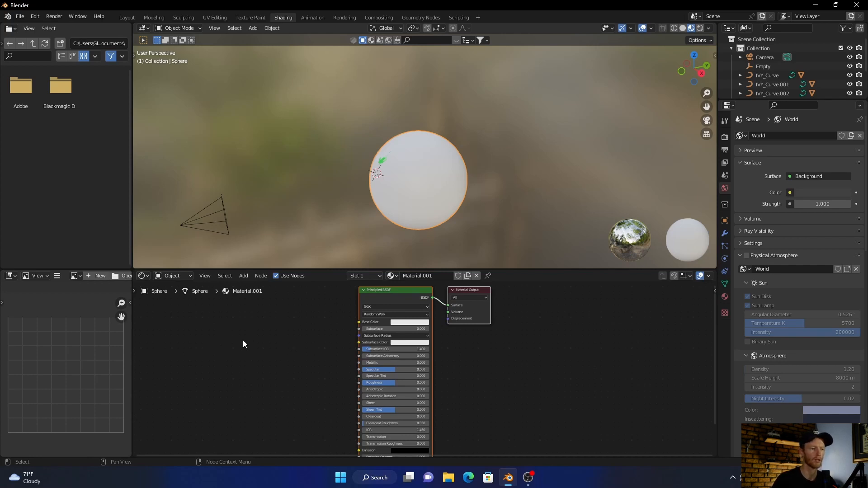
pyautogui.moveTo(258, 339)
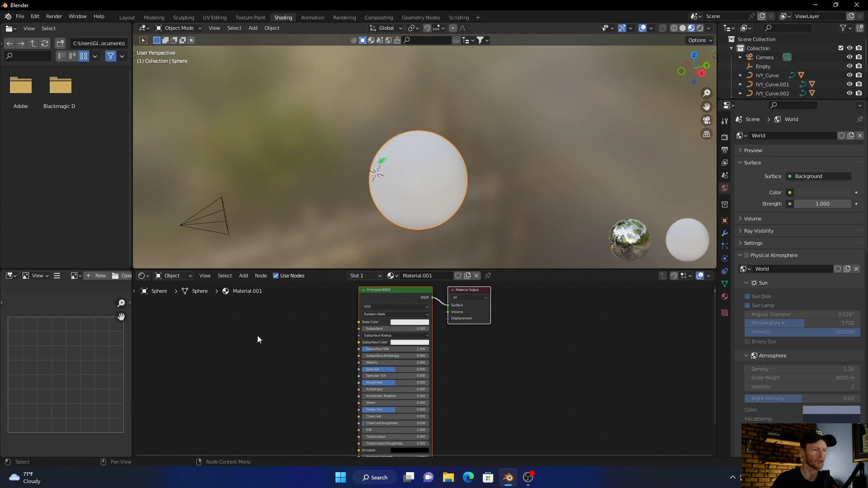
pyautogui.moveTo(239, 314)
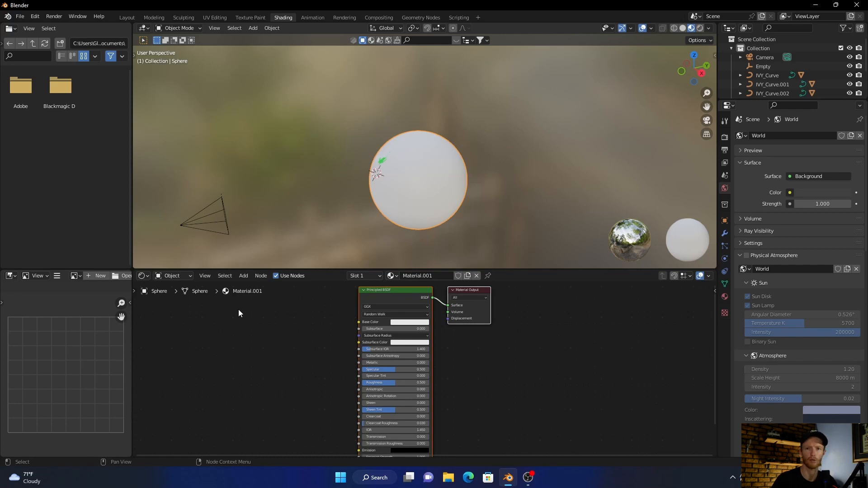